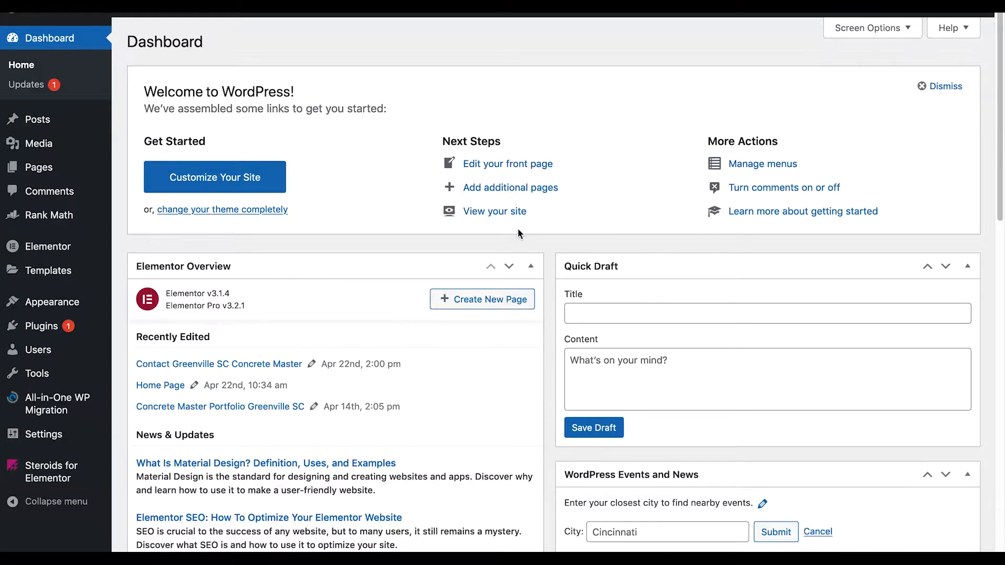
mouse_move(41, 326)
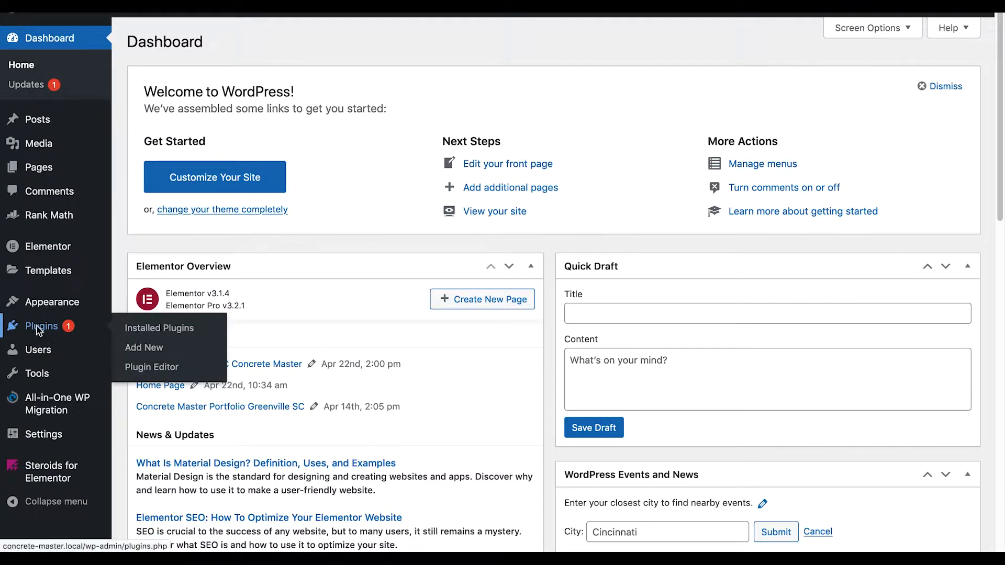
Show the installed plugins list with Elementor's 3.2.1 update notice and backup warning.
click(159, 328)
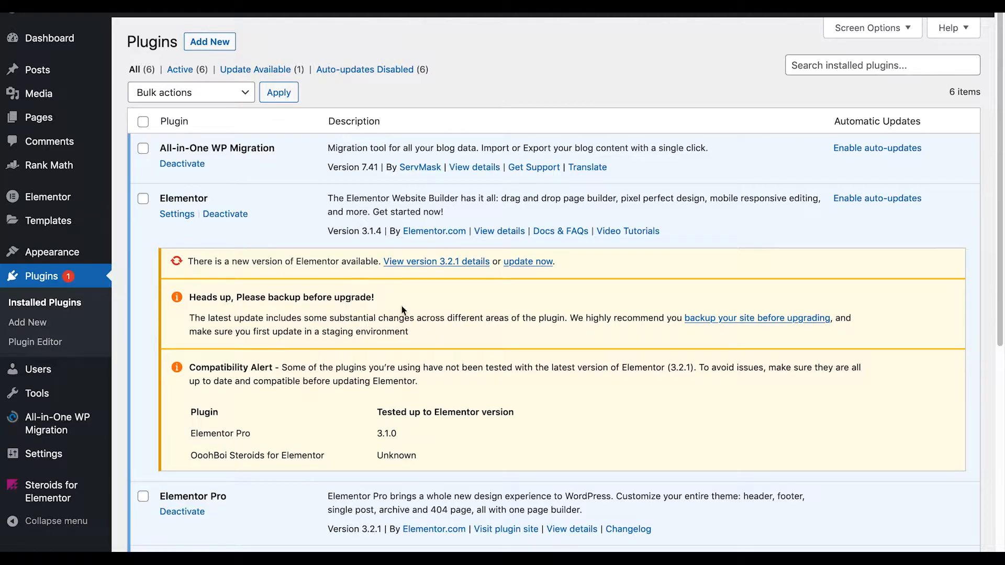
mouse_move(477, 314)
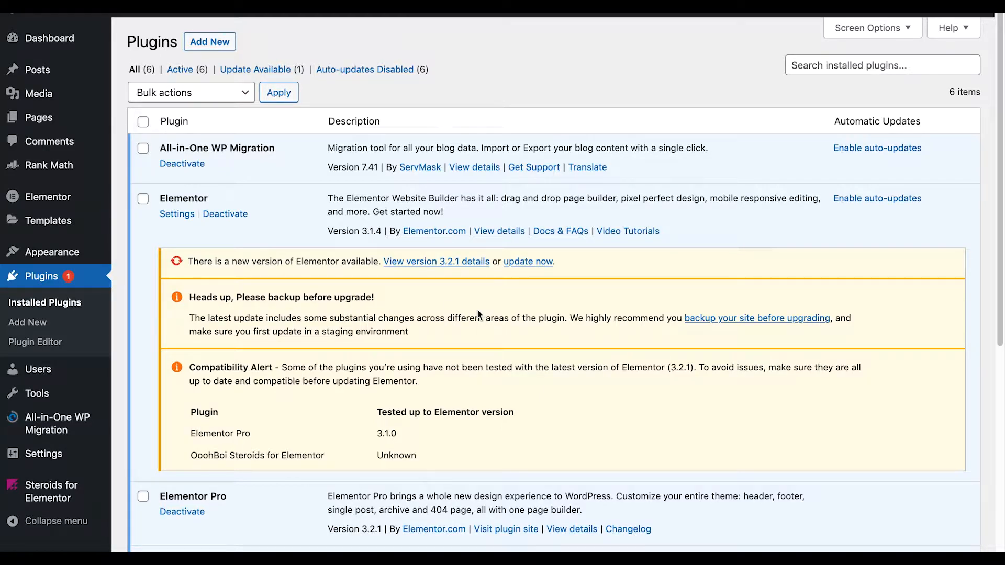
mouse_move(606, 230)
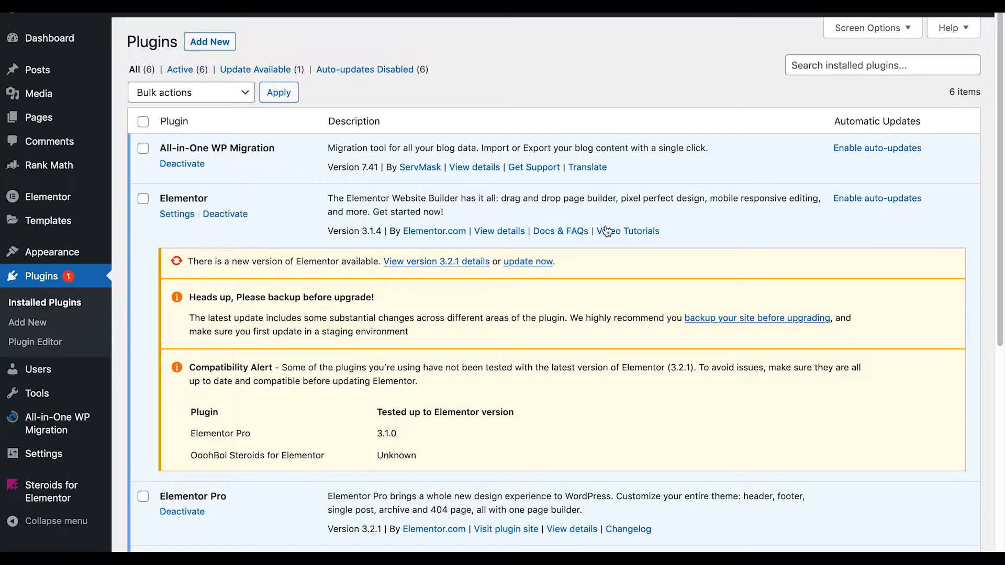
mouse_move(764, 217)
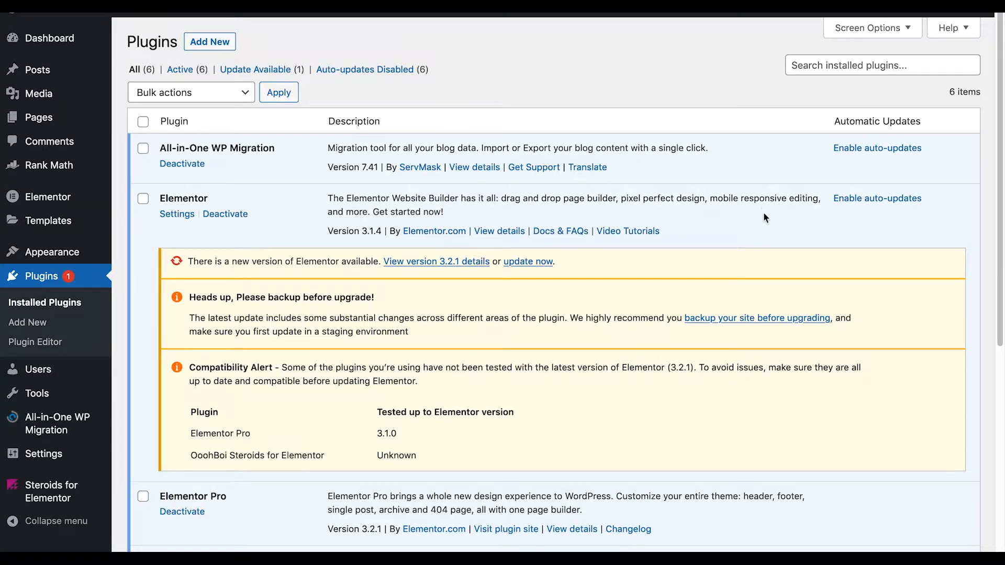
mouse_move(453, 301)
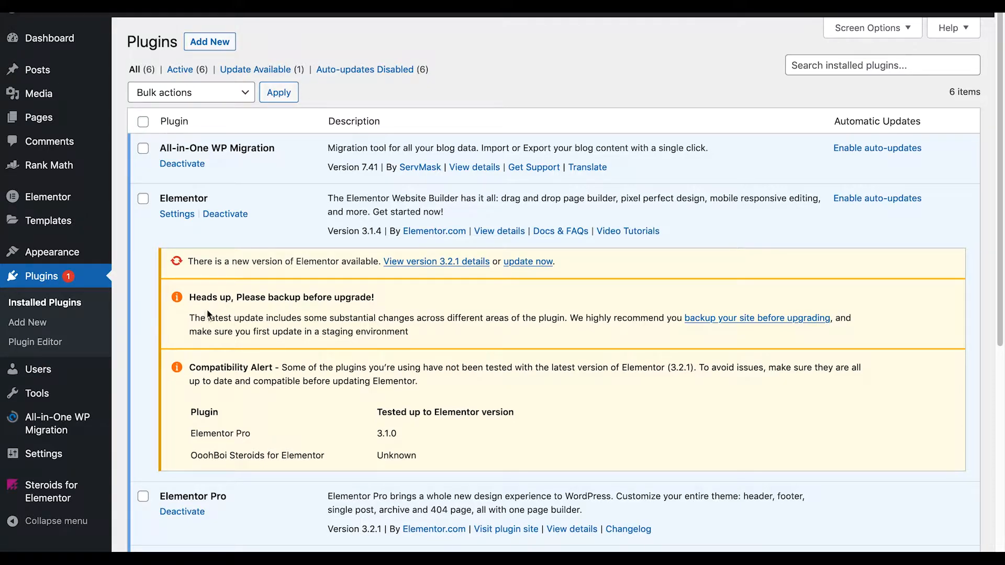
mouse_move(375, 297)
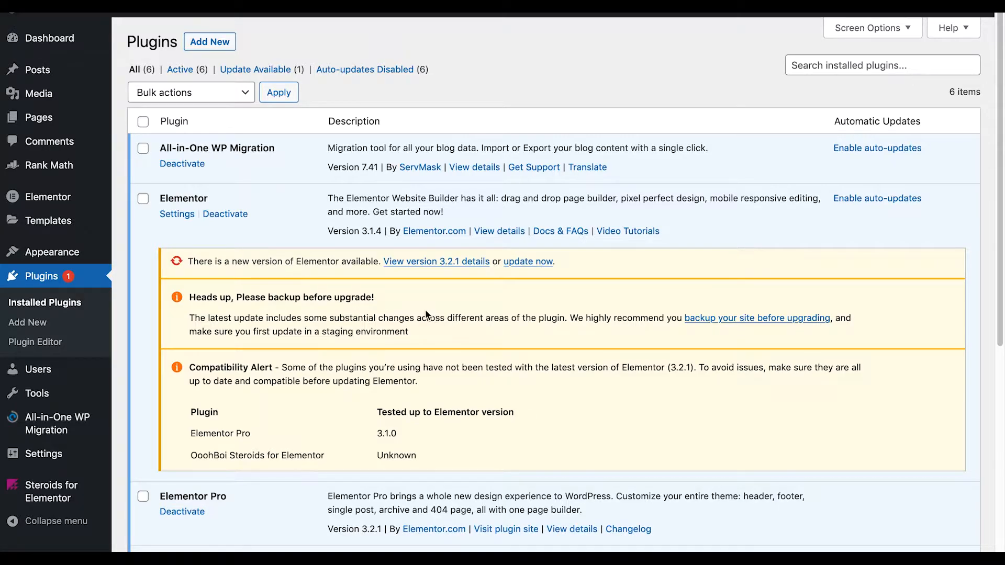
mouse_move(48, 423)
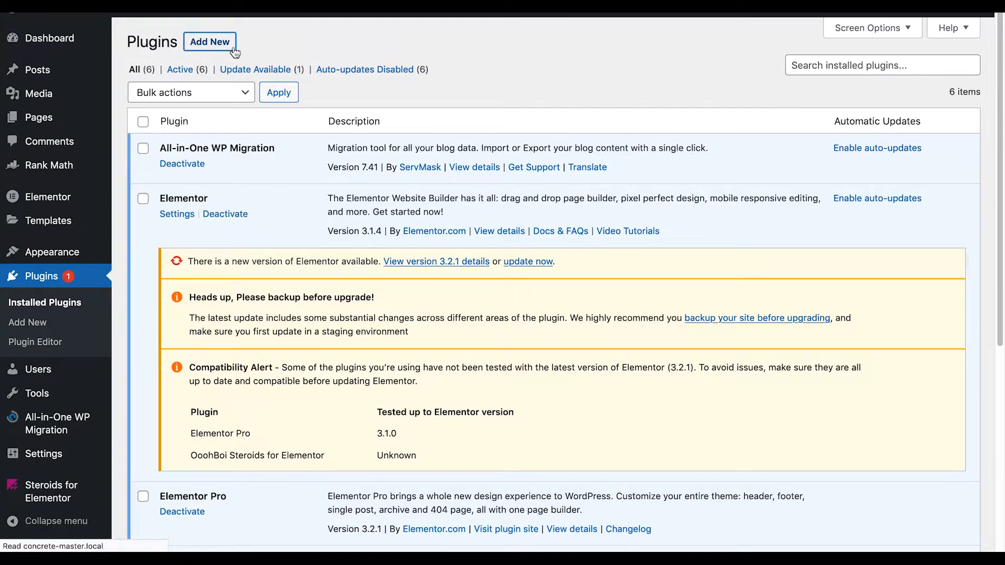
Search the plugin directory for 'wp all' to find All-in-One WP Migration, already active.
click(209, 42)
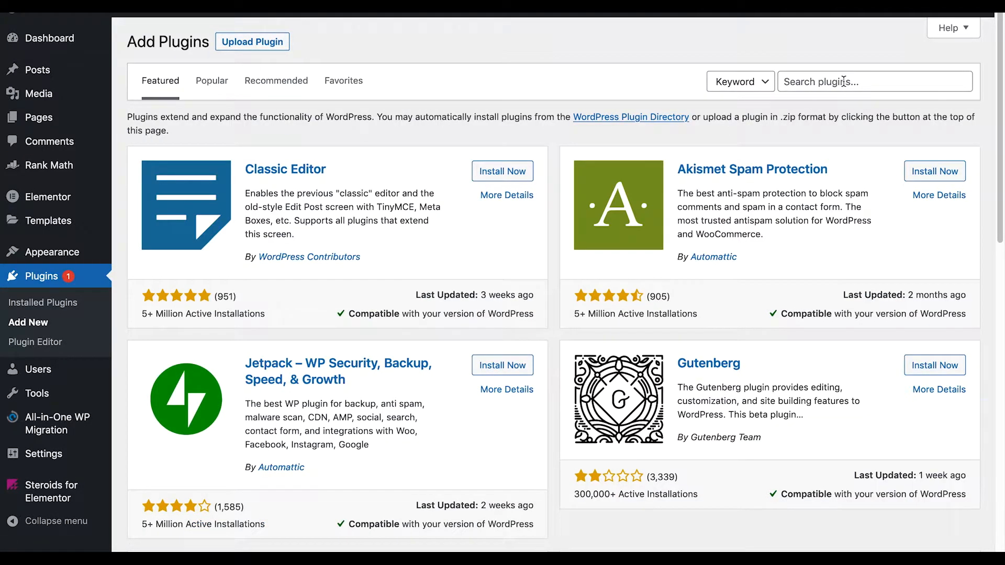
click(874, 82)
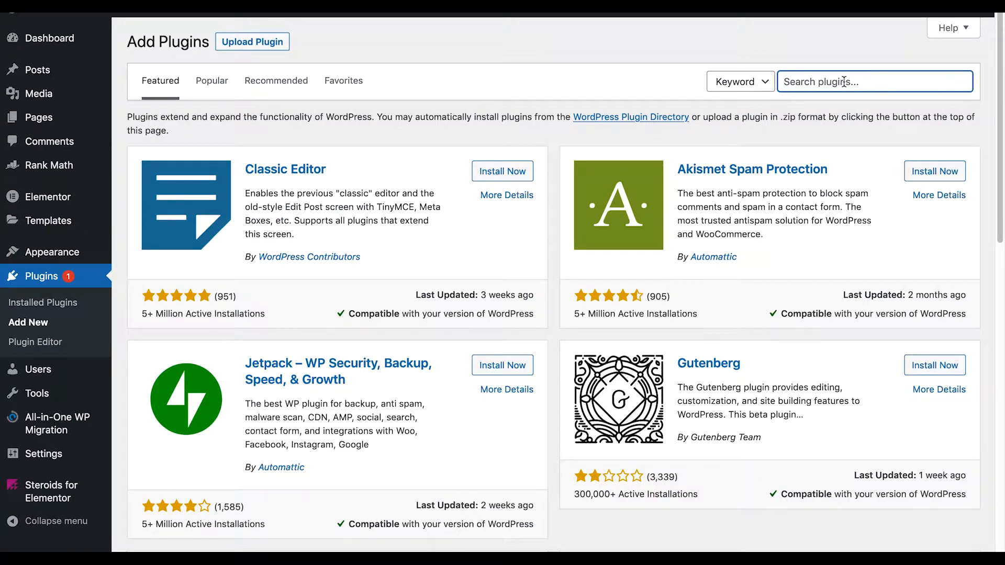
text(wp all in one)
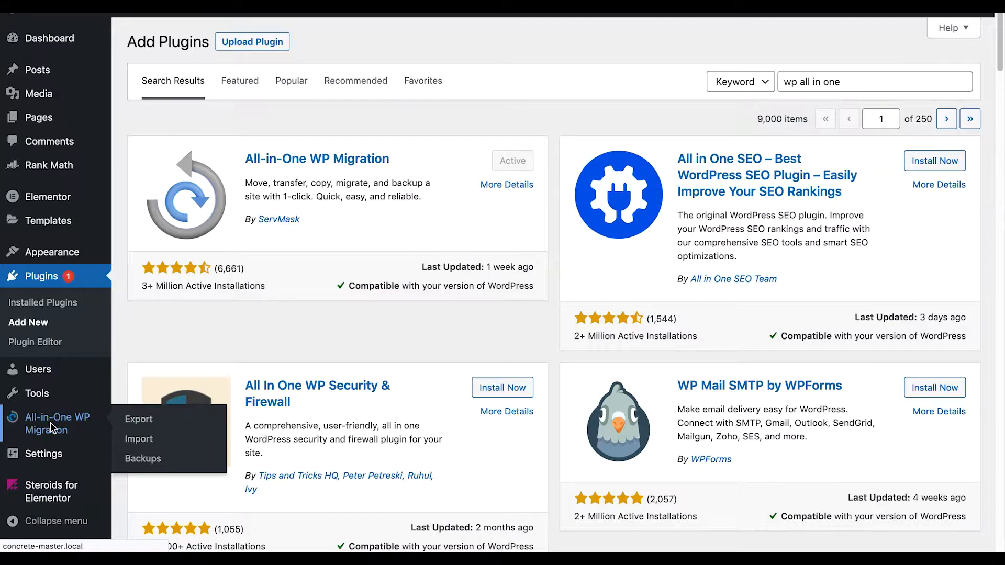
Export the whole concrete-master.local site to a file, producing a 170 MB backup.
click(139, 419)
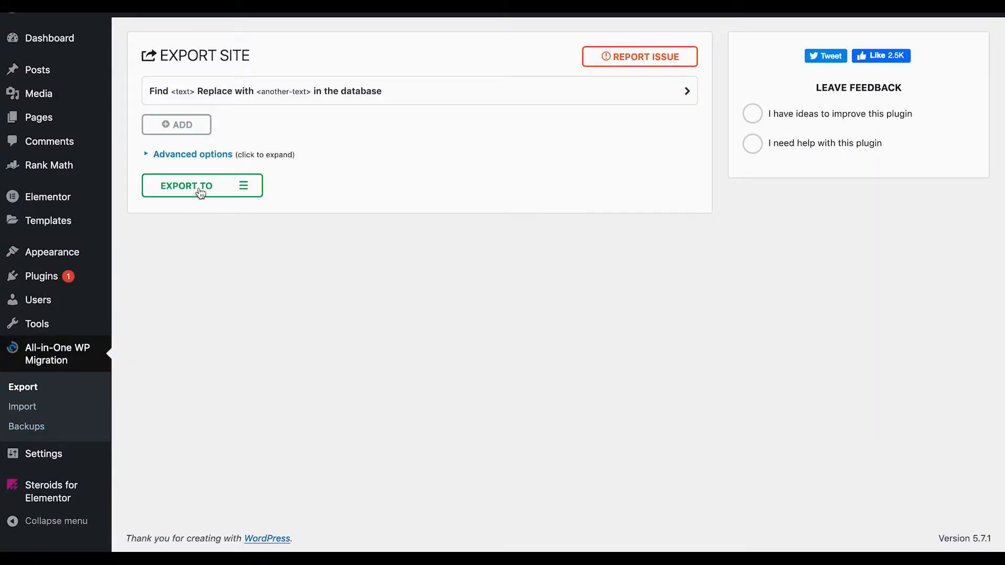
click(185, 186)
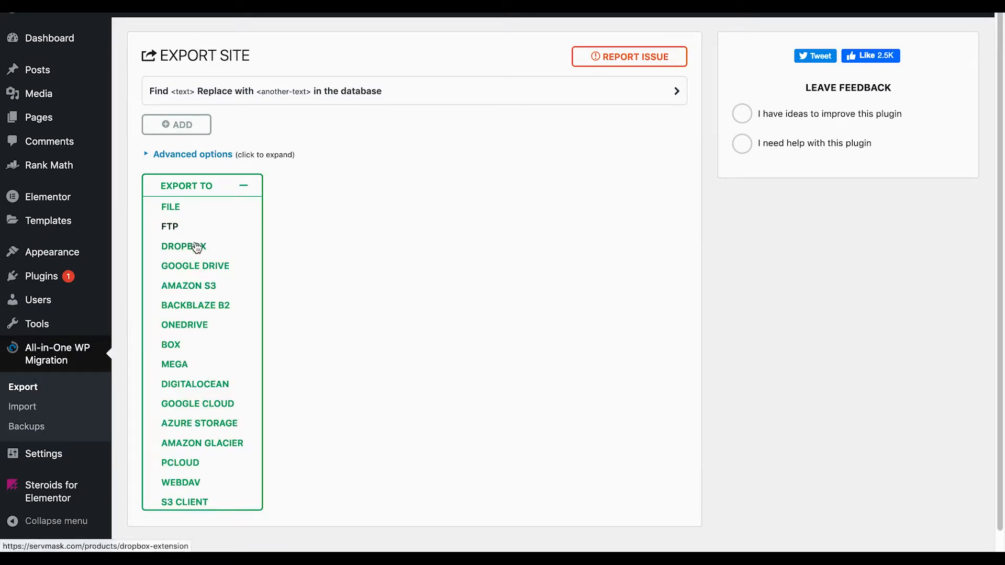
mouse_move(197, 403)
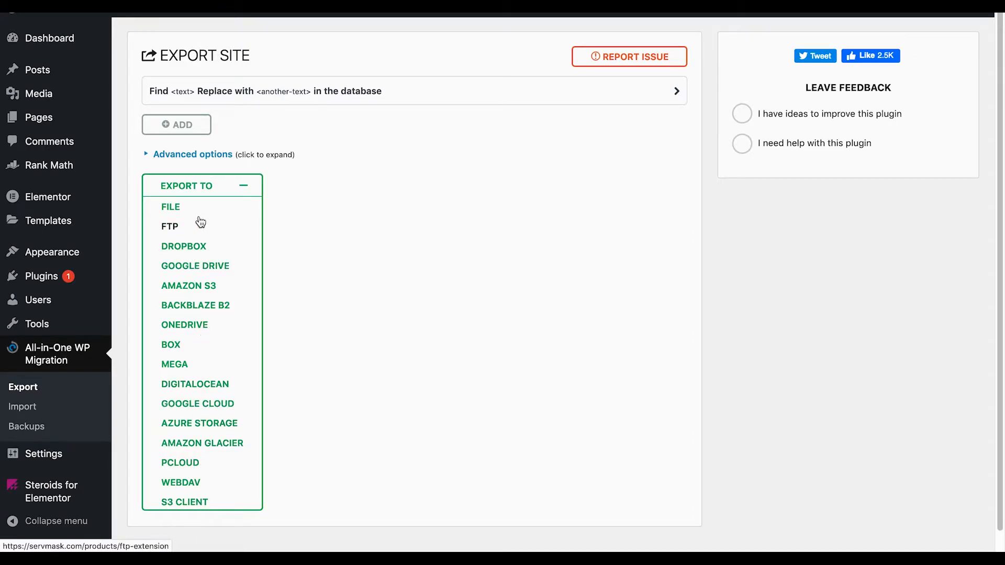
click(170, 206)
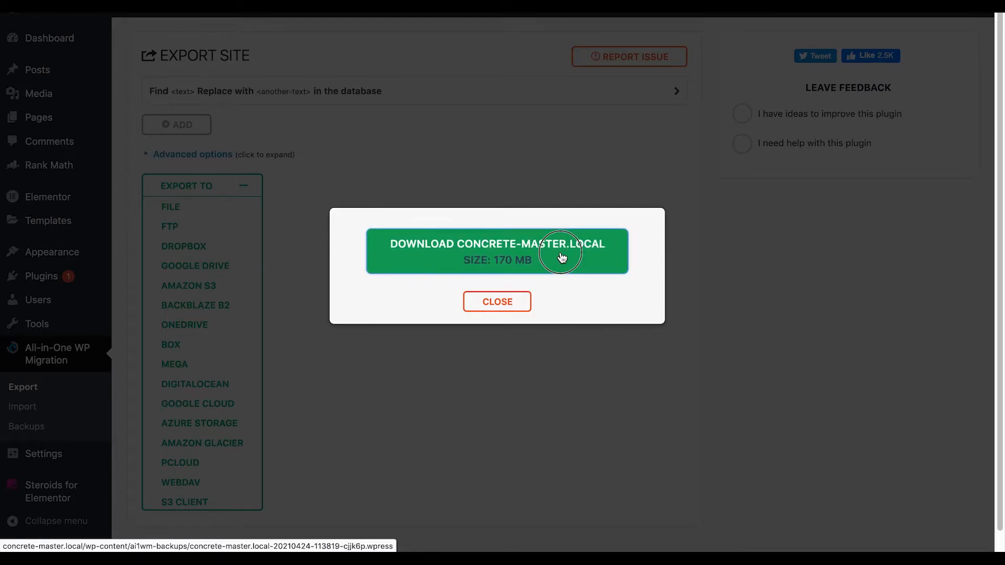
Download and save the 170 MB concrete-master.local backup, then close the export box.
click(496, 250)
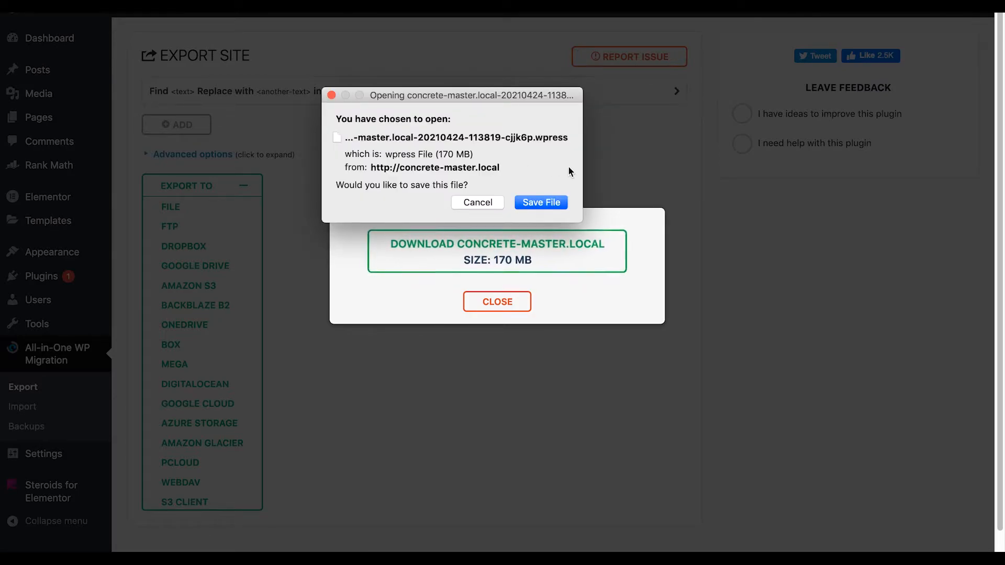
click(540, 202)
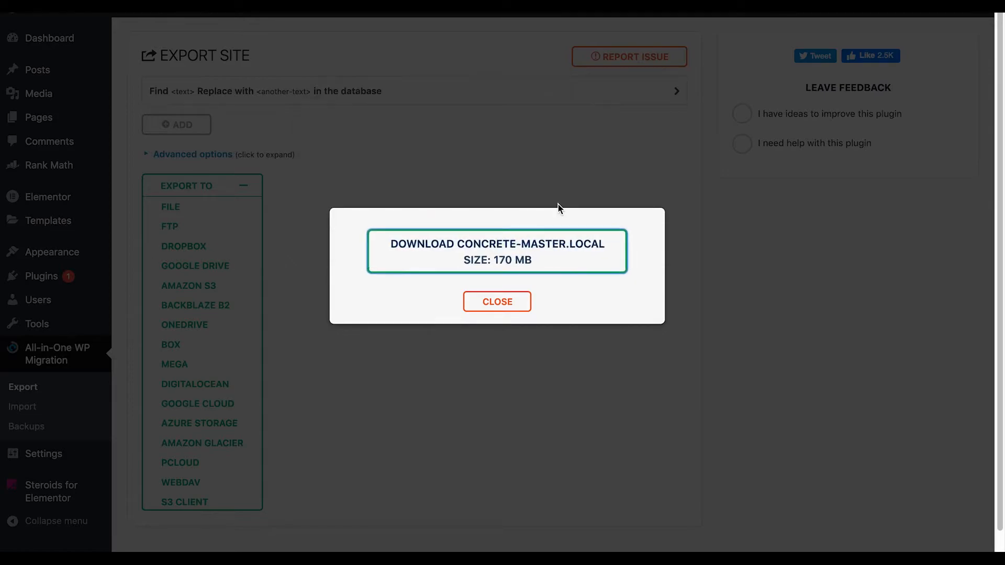
mouse_move(535, 319)
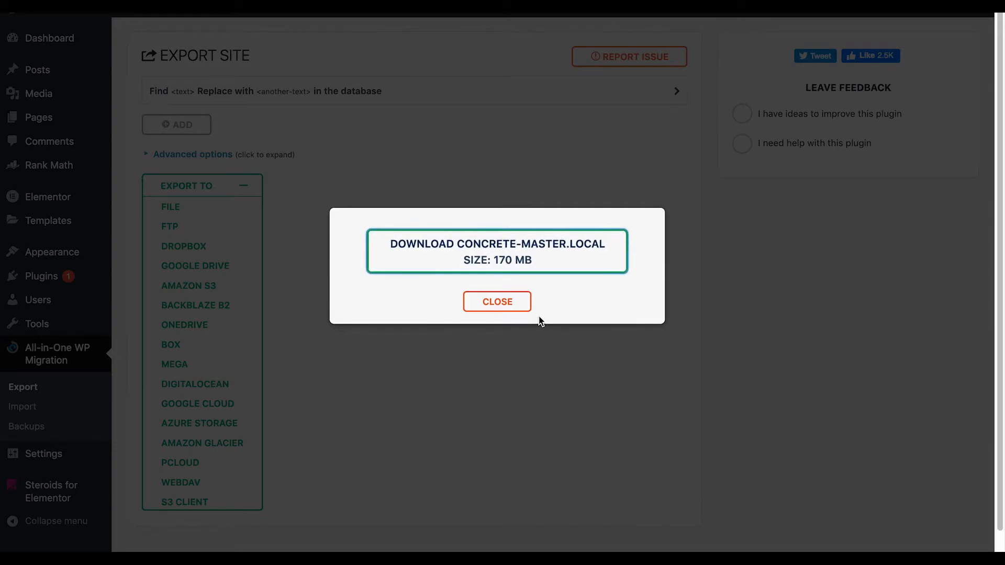
click(496, 301)
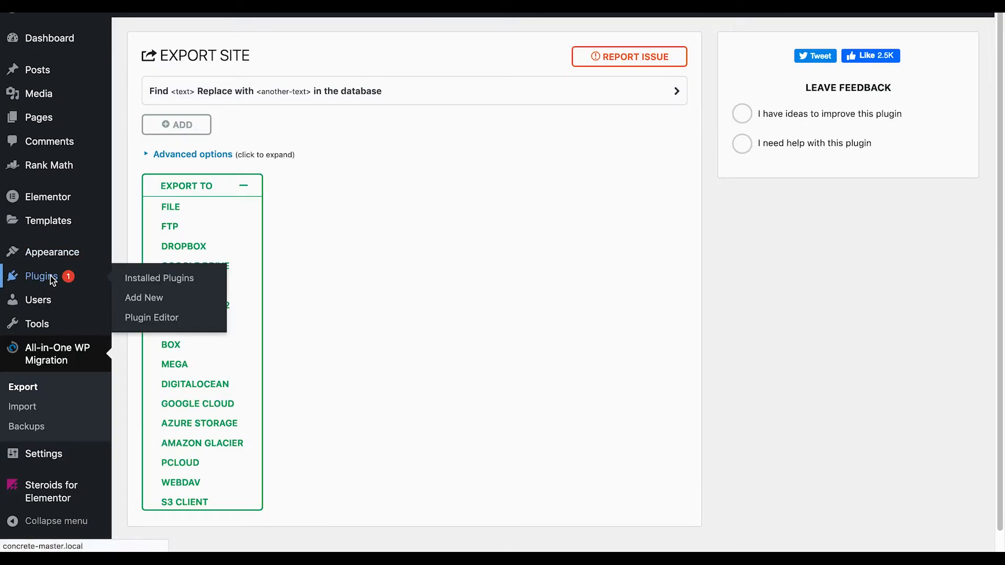
Update Elementor from 3.1.4 to 3.2.1 via the installed plugins page.
click(159, 278)
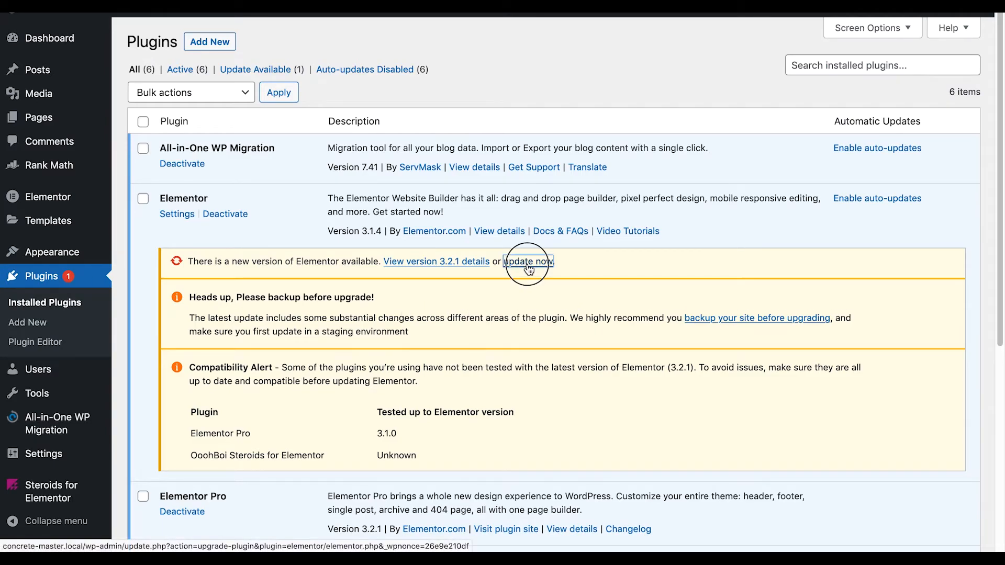
click(529, 262)
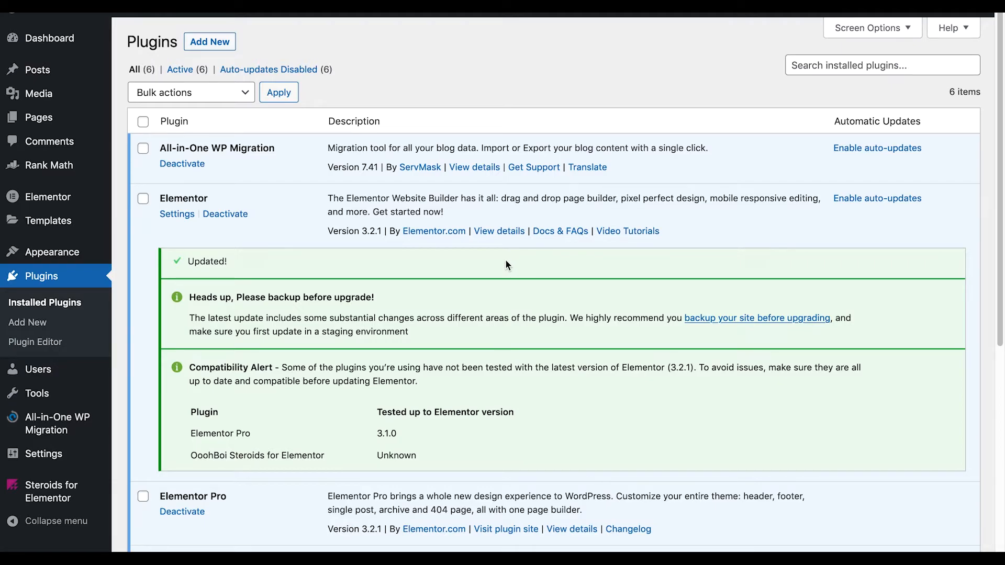
scroll(down, 3)
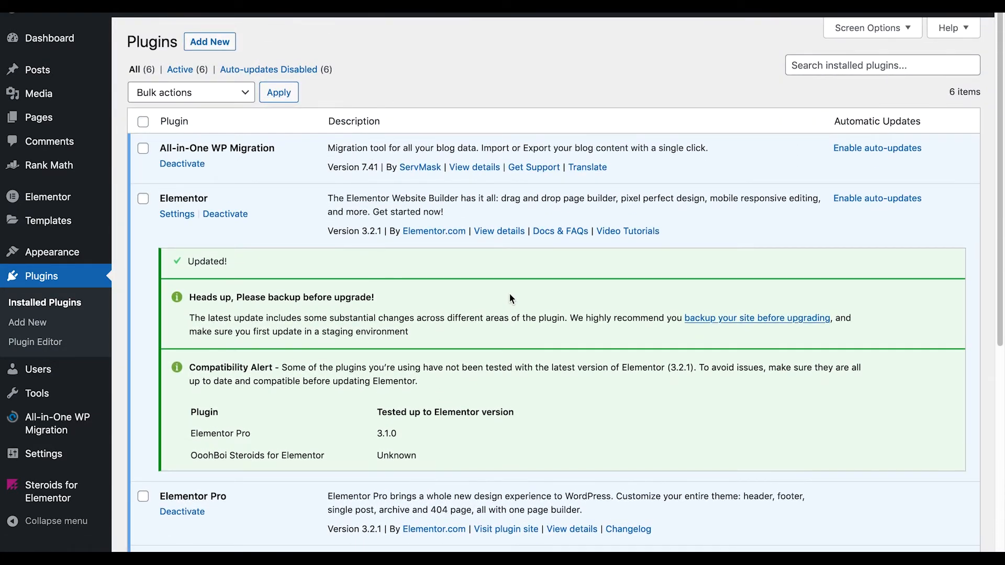
mouse_move(343, 472)
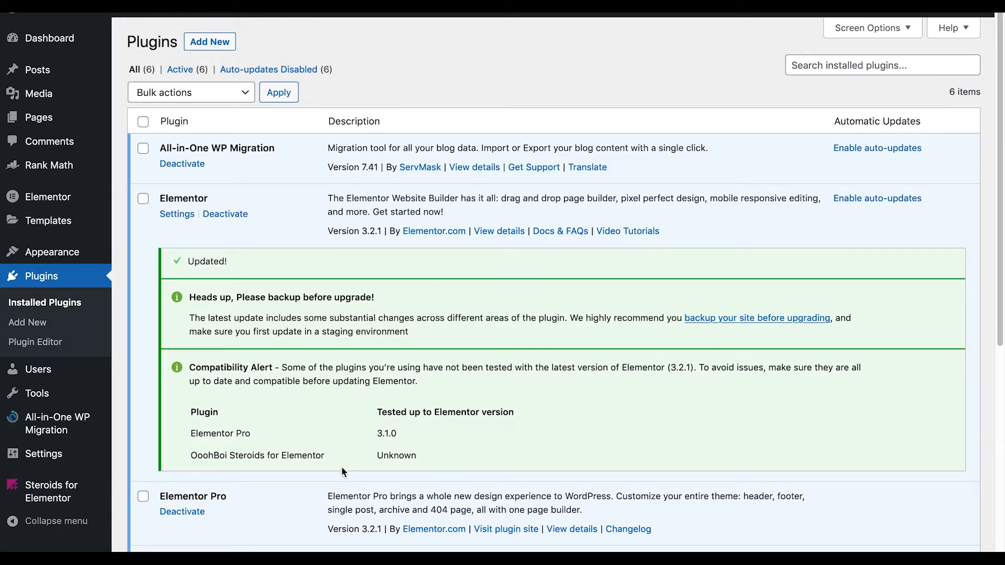
mouse_move(256, 449)
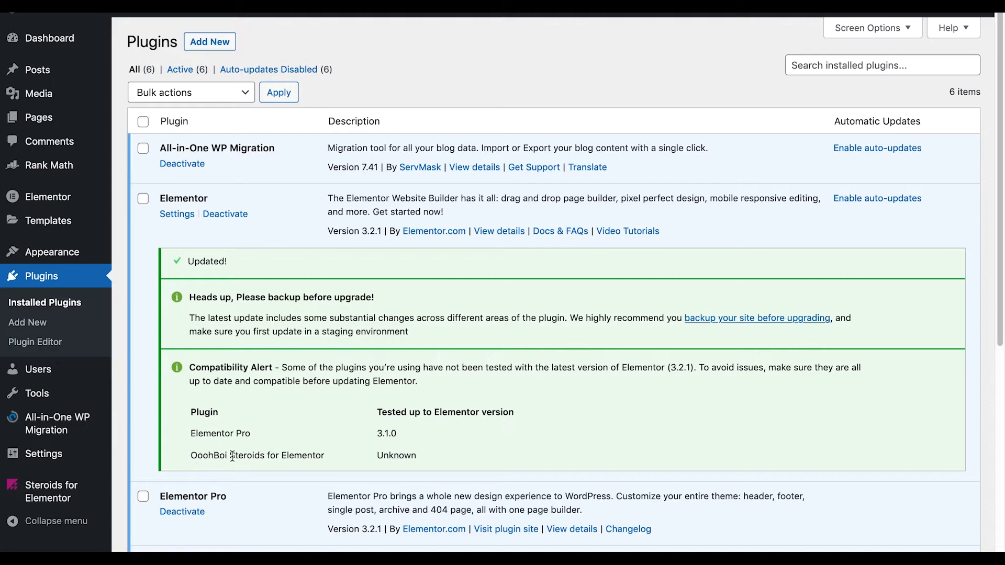
mouse_move(510, 424)
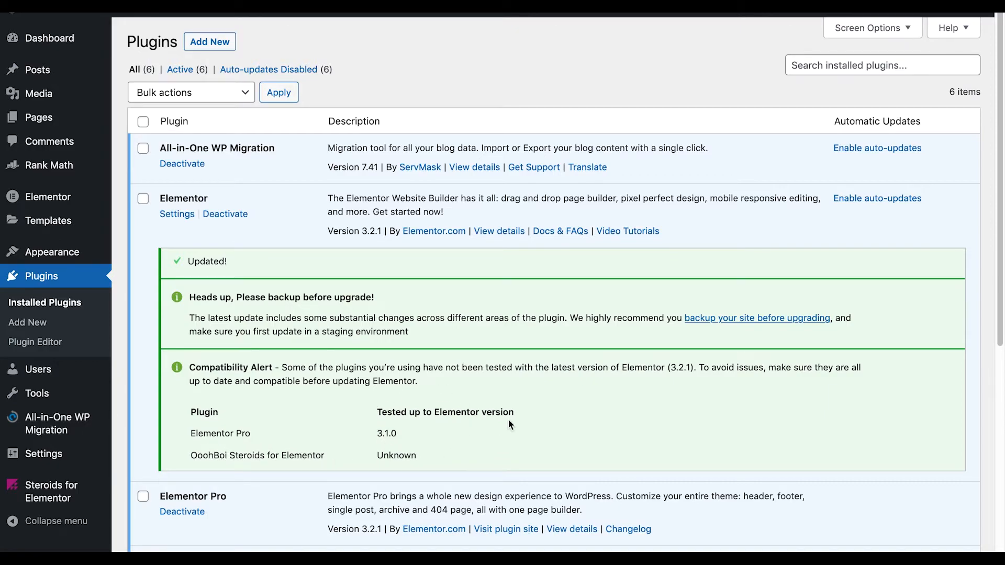
mouse_move(440, 442)
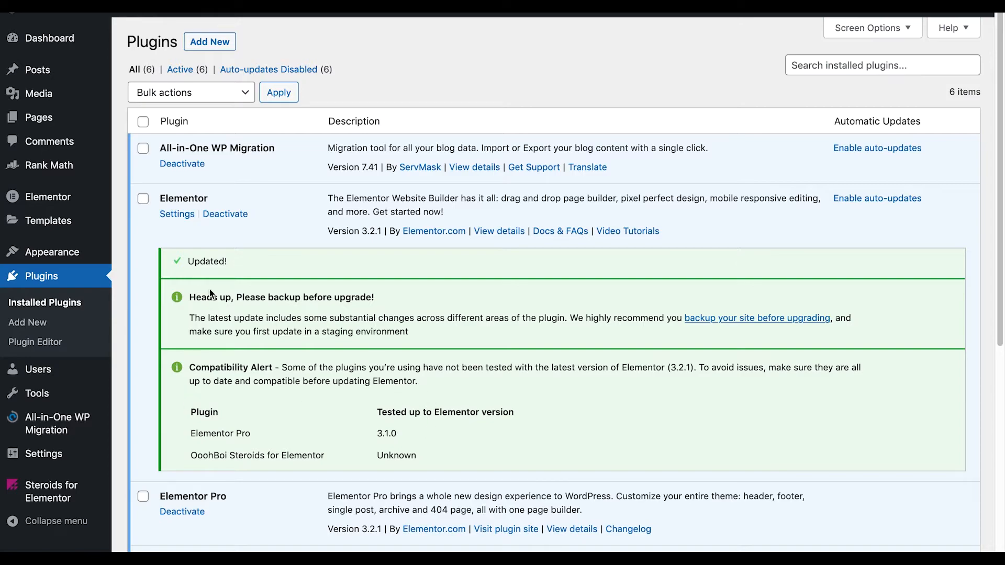
mouse_move(330, 400)
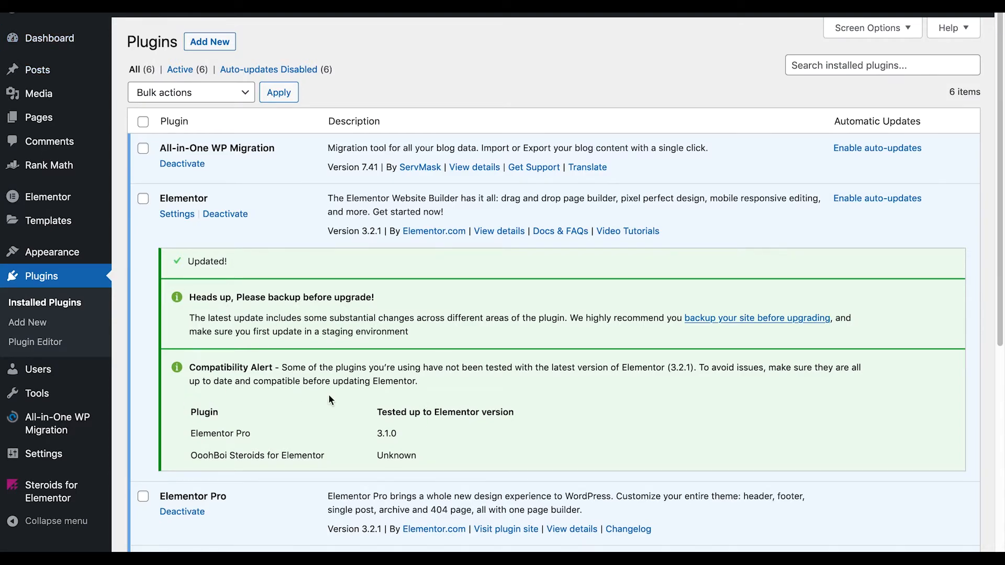
mouse_move(57, 423)
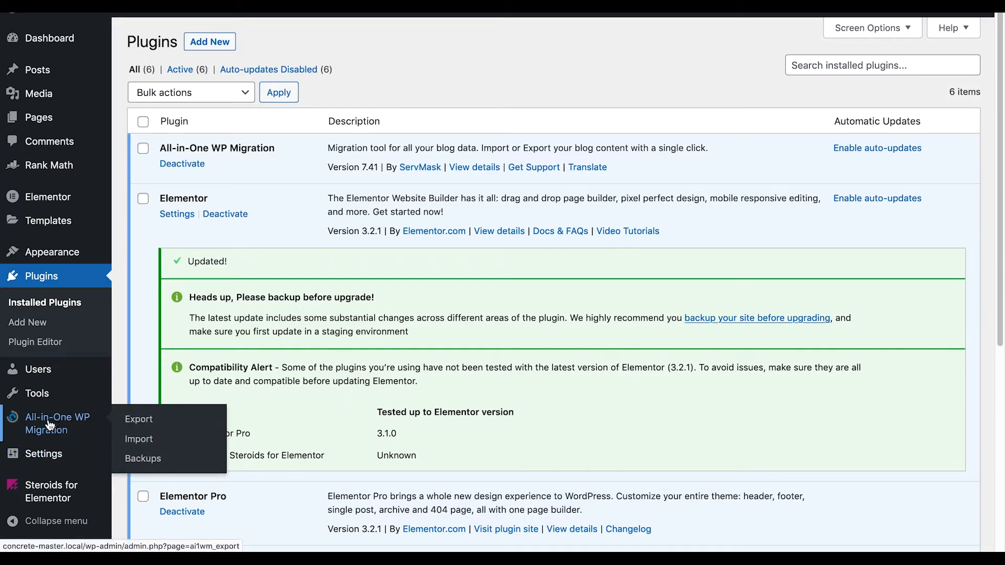
mouse_move(140, 439)
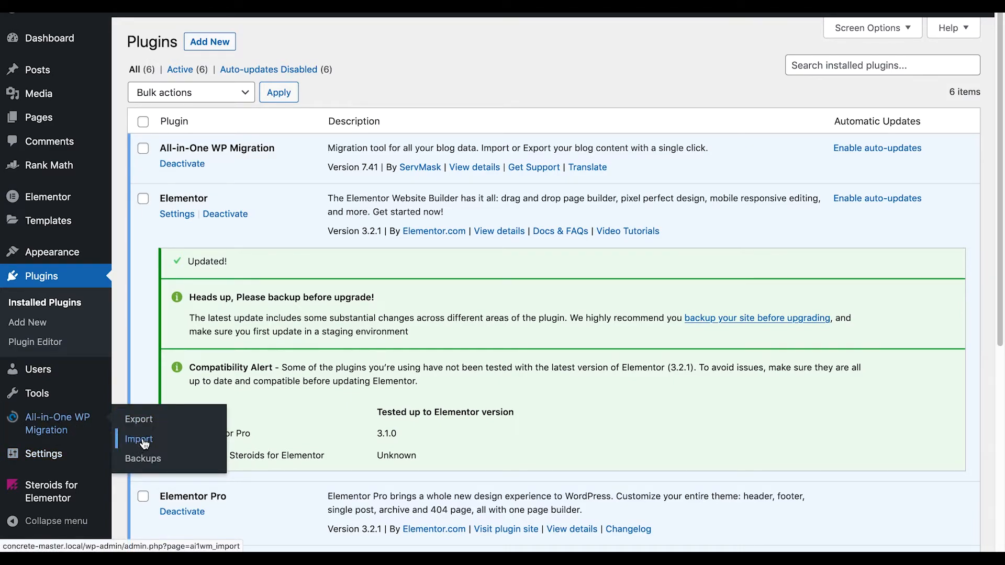
Show the Import Site page, try the File import source, cancel the picker and collapse the list.
click(138, 441)
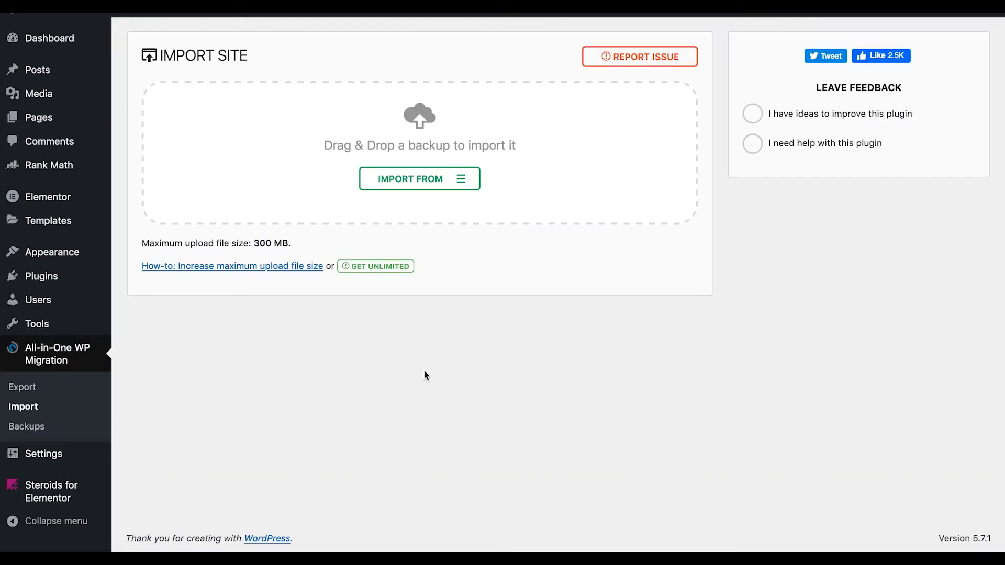
mouse_move(510, 255)
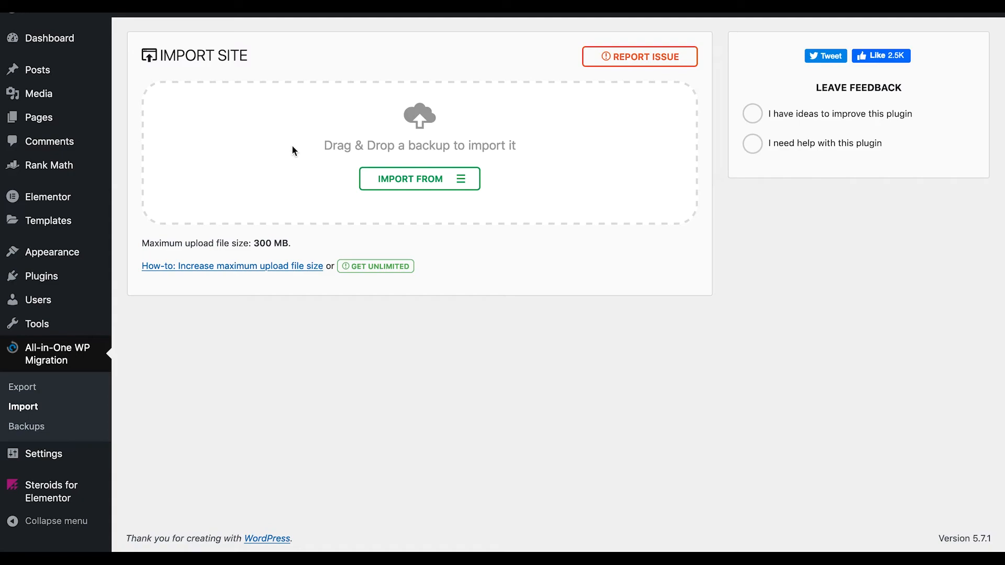
mouse_move(460, 179)
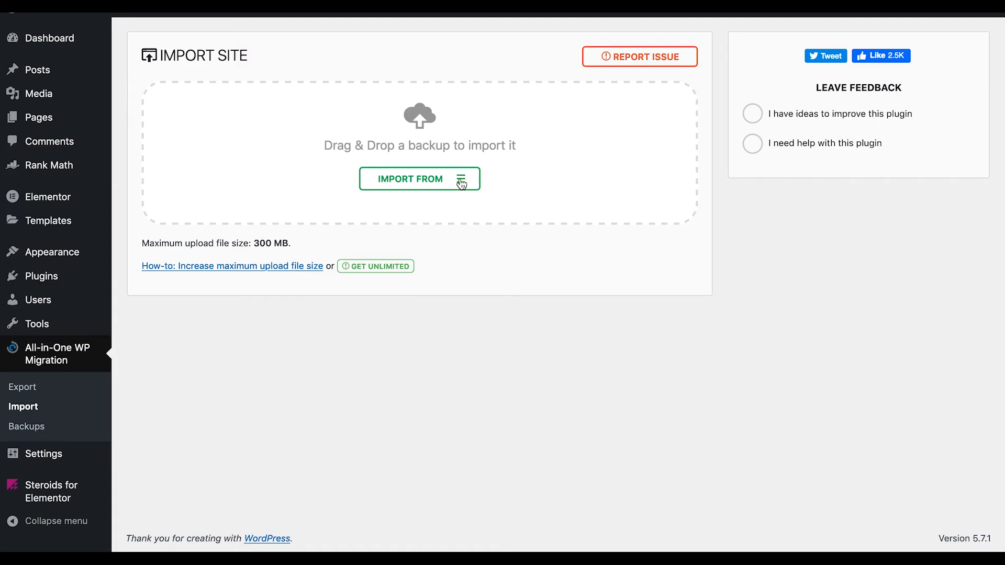
click(418, 179)
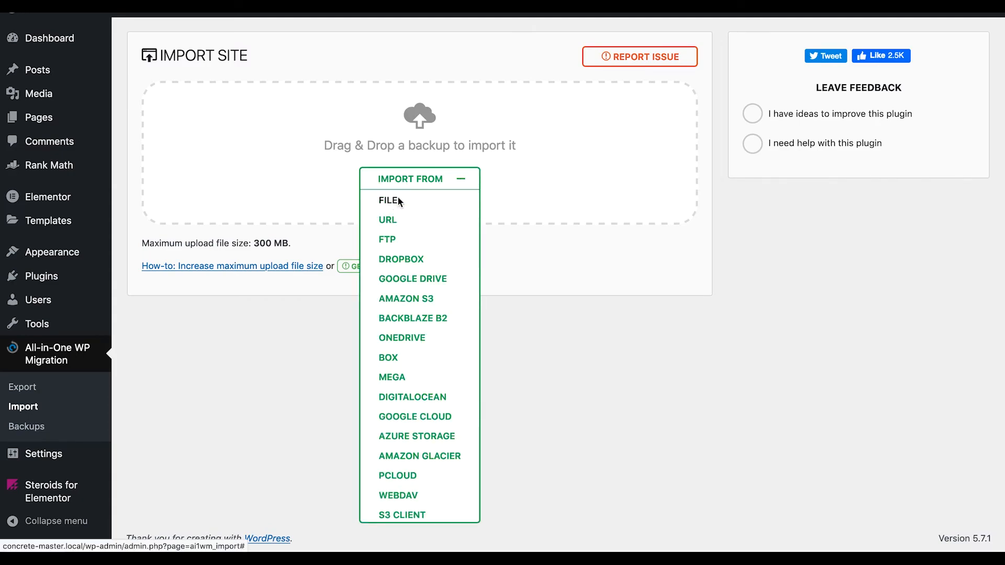
click(389, 200)
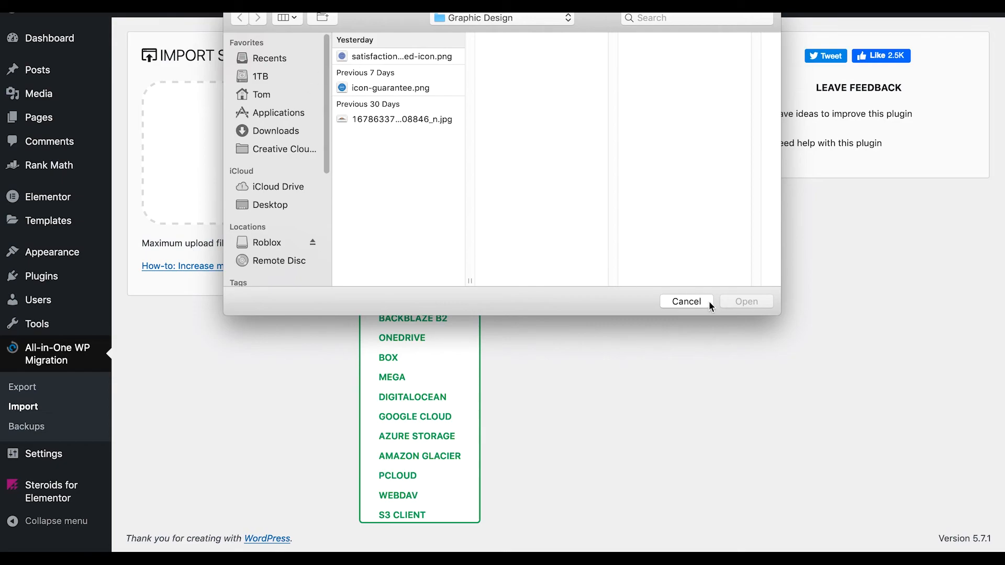
click(685, 302)
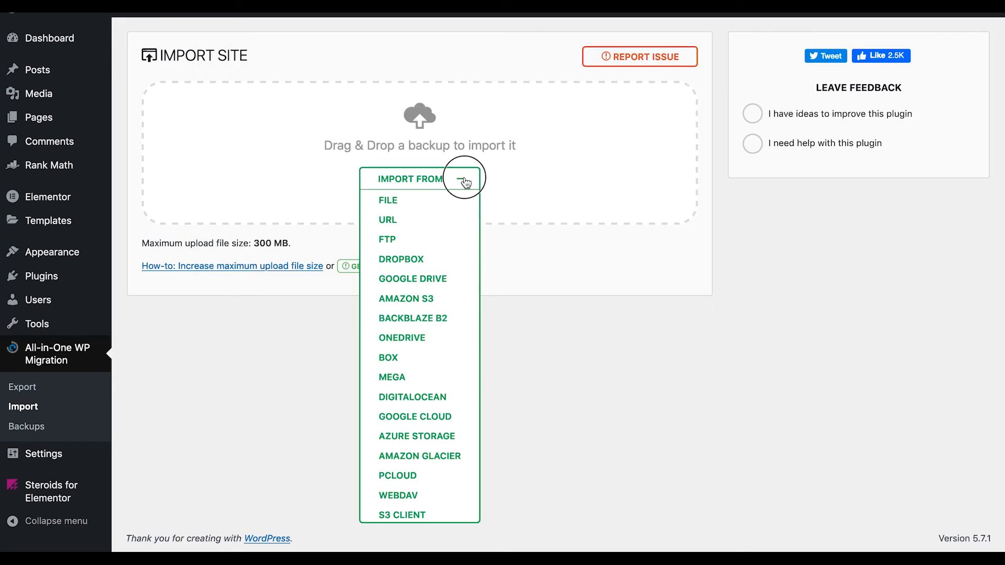
click(419, 179)
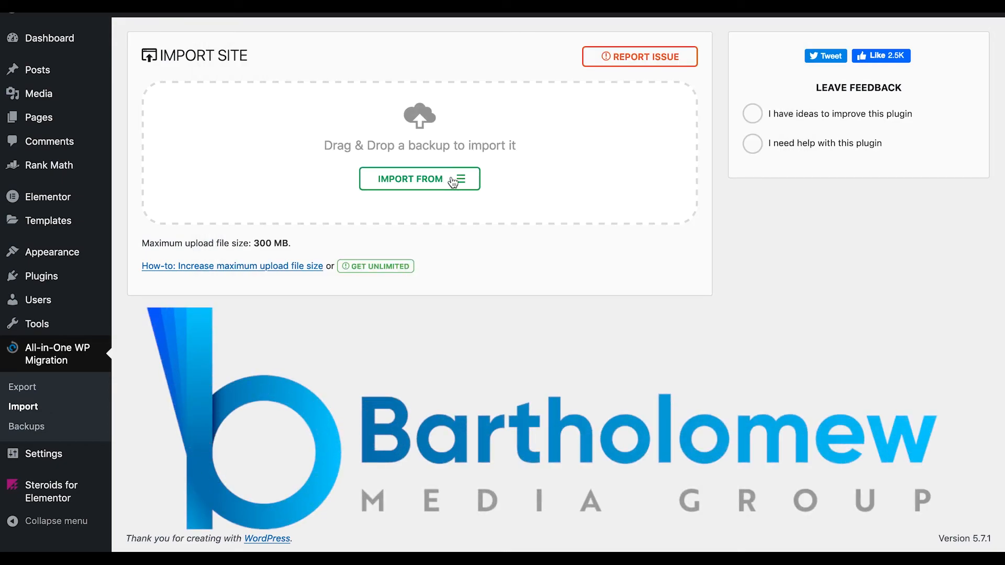